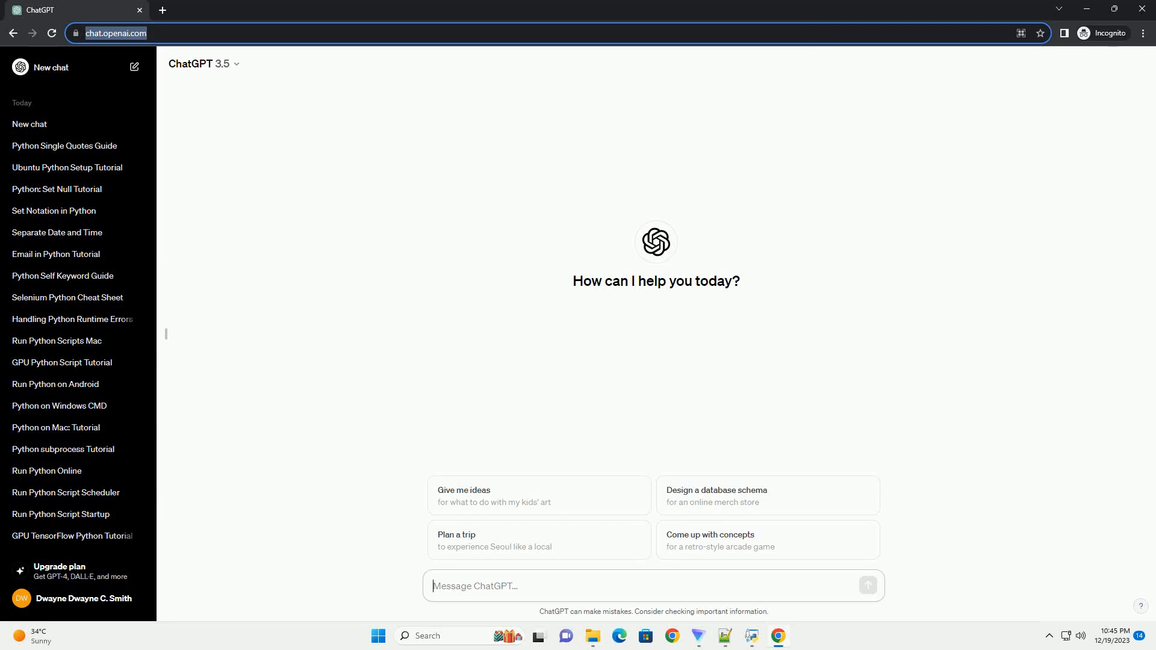
# Step: Send ChatGPT a request for a Python base conversion tutorial with code examples
pyautogui.click(866, 586)
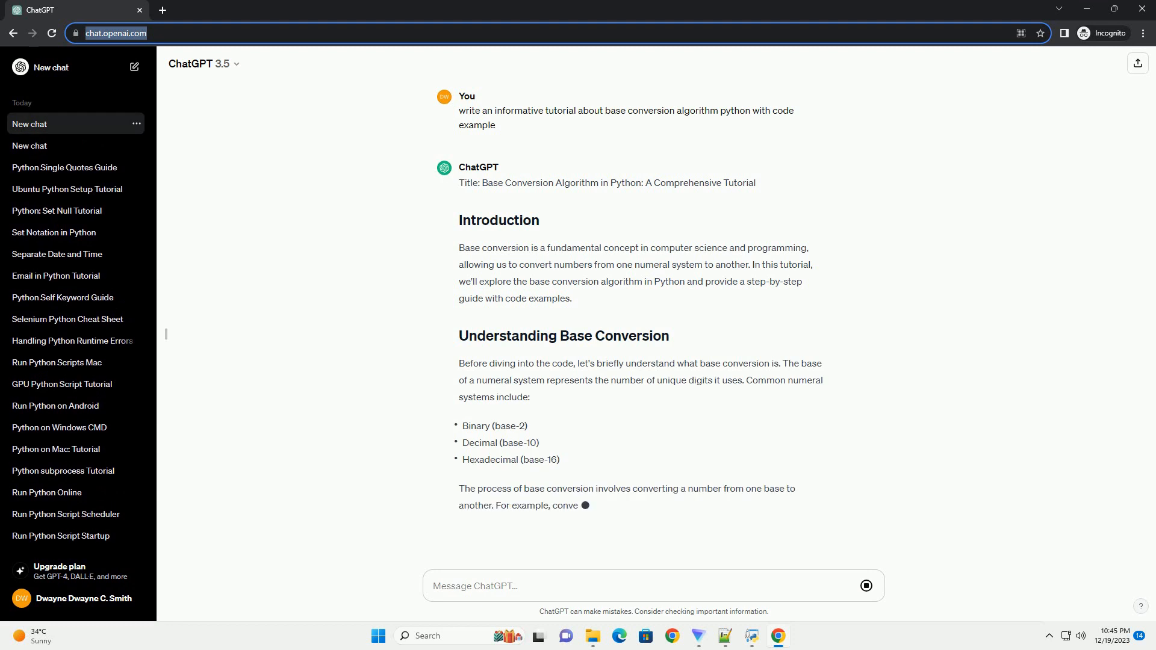
# Step: Scroll the chat to follow the streaming Base Conversion Algorithm section and its numbered steps
pyautogui.scroll(-3)
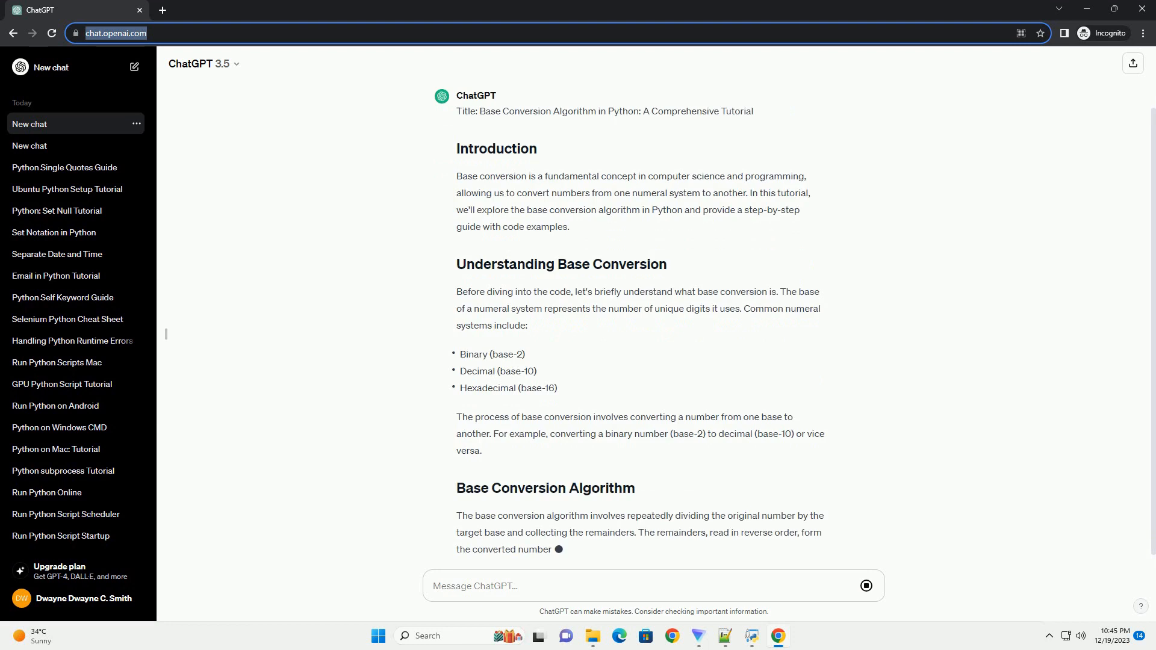
pyautogui.scroll(-3)
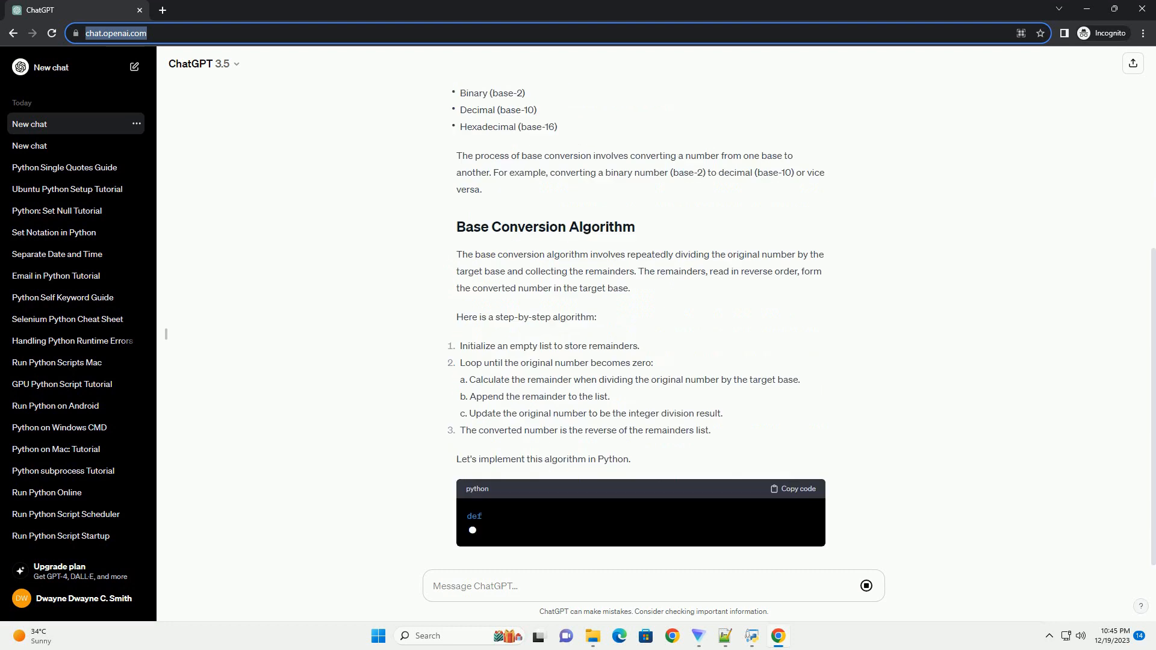
# Step: Scroll through the convert_base code block, example usage, explanation and Conclusion as they generate
pyautogui.scroll(-3)
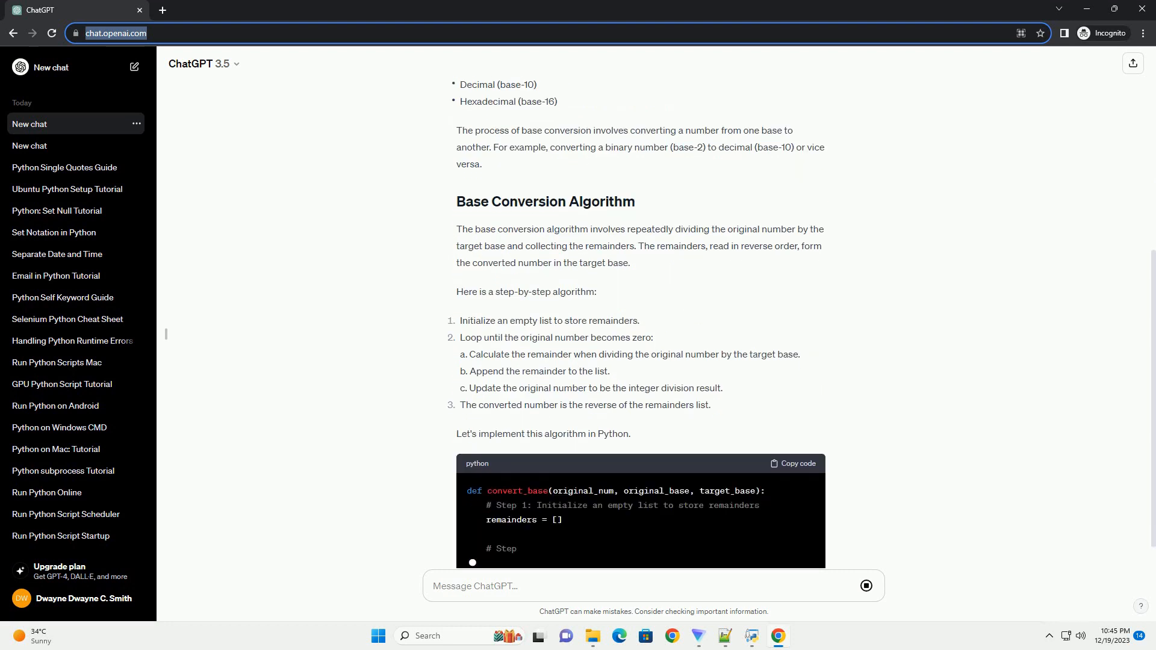
pyautogui.scroll(-3)
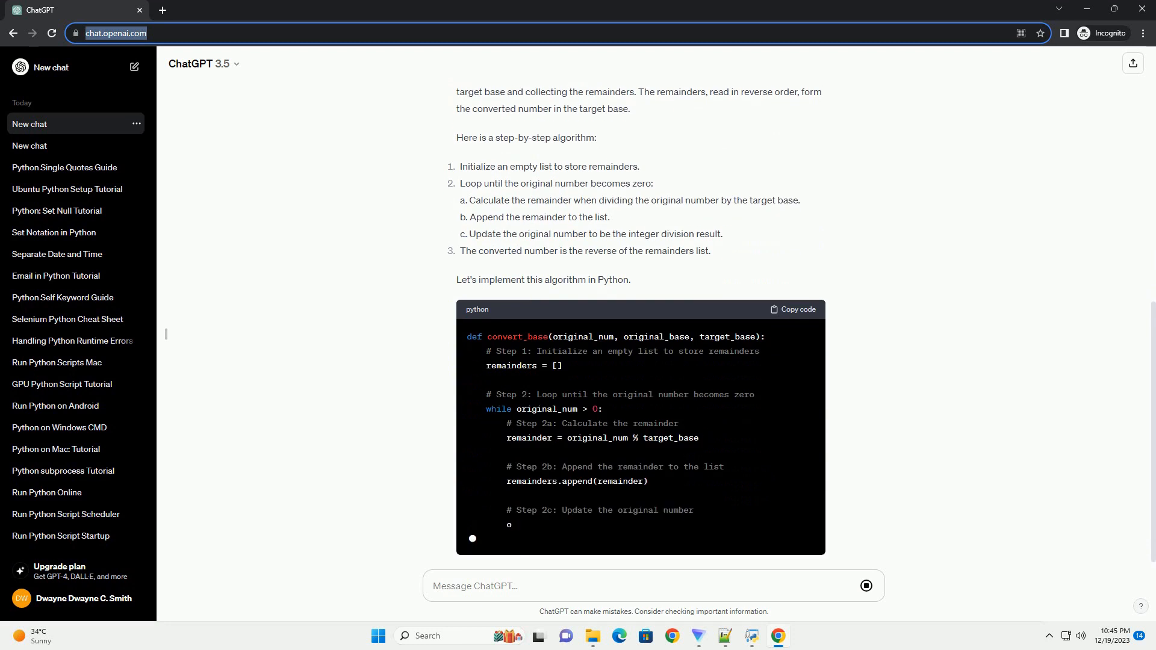
pyautogui.scroll(-3)
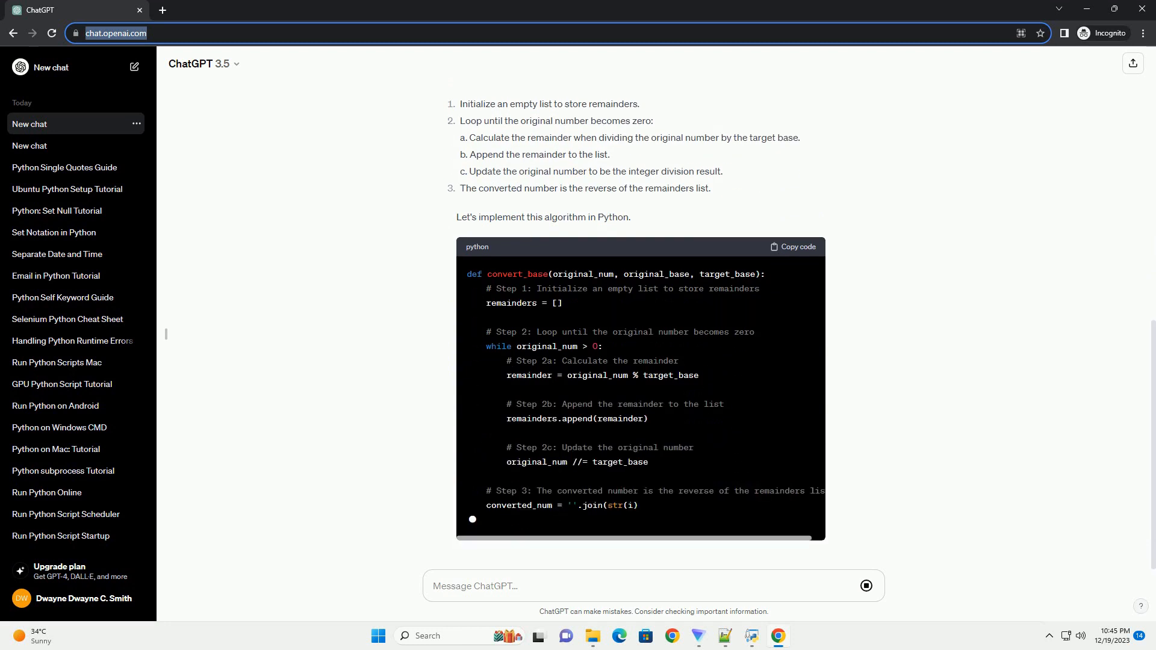
pyautogui.scroll(-3)
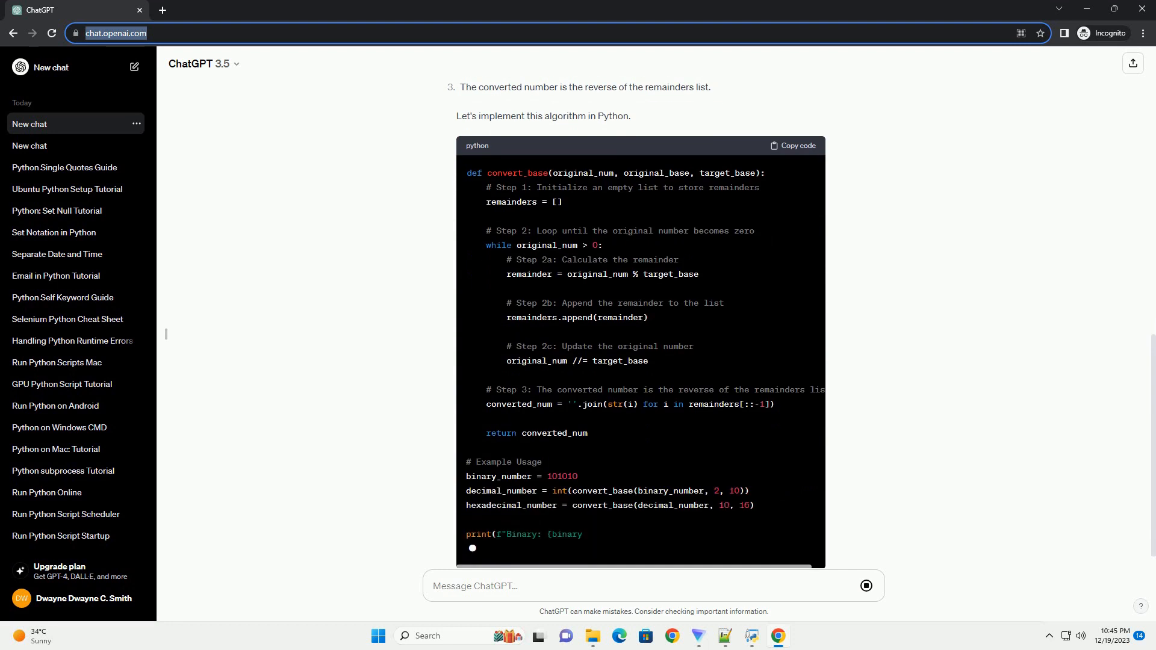
pyautogui.scroll(-3)
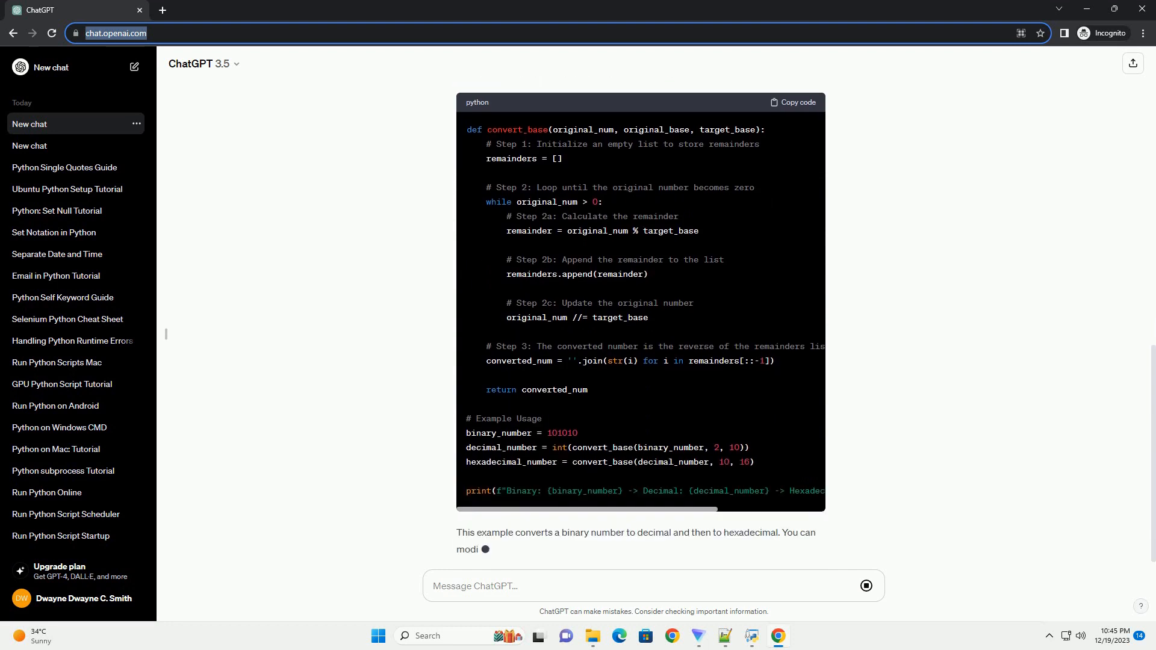
pyautogui.scroll(-3)
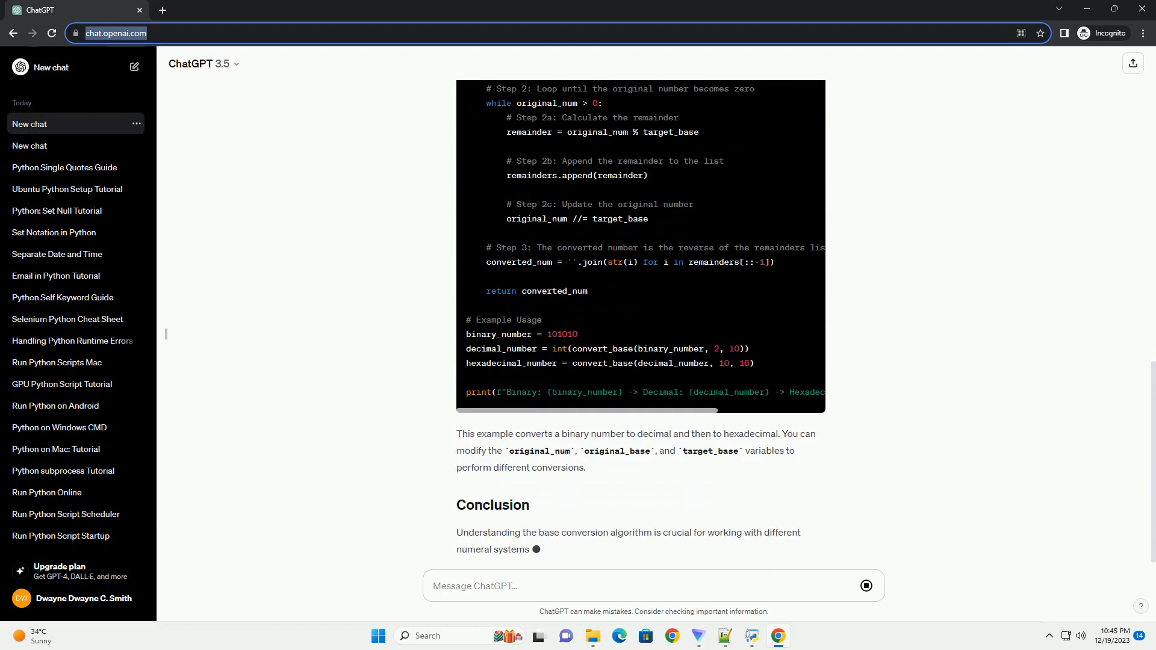
pyautogui.scroll(-3)
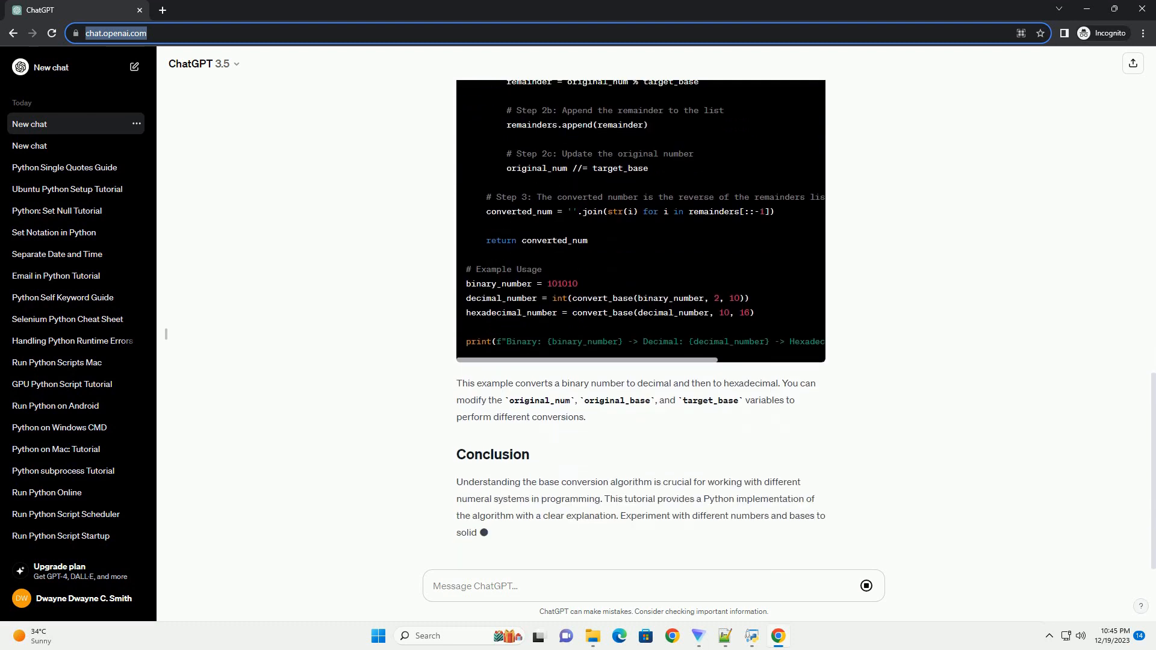